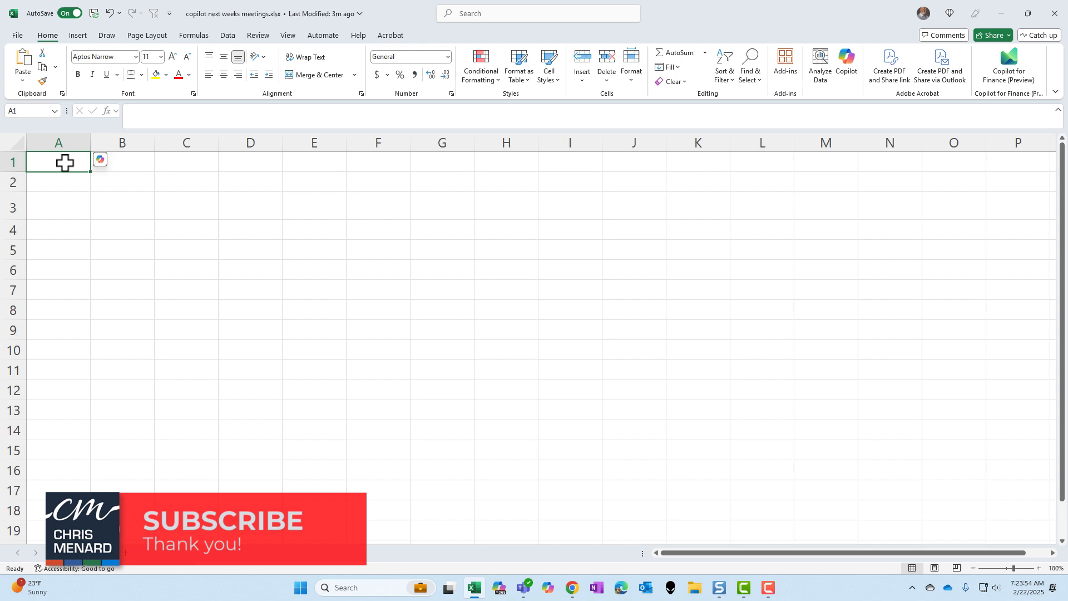
Start an open-ended Copilot conversation from the icon beside cell A1.
click(99, 159)
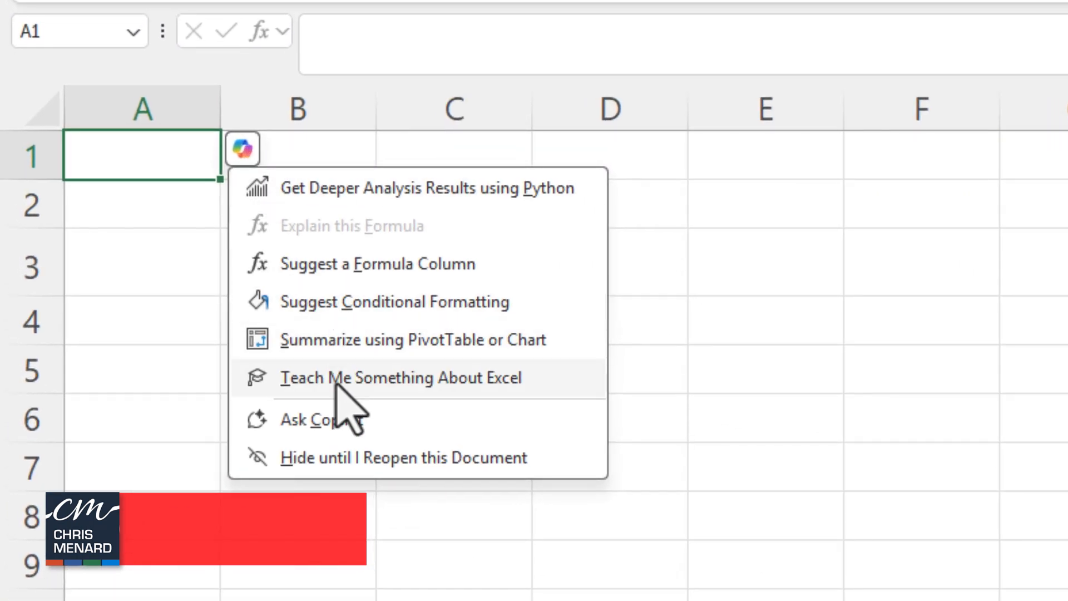
click(307, 420)
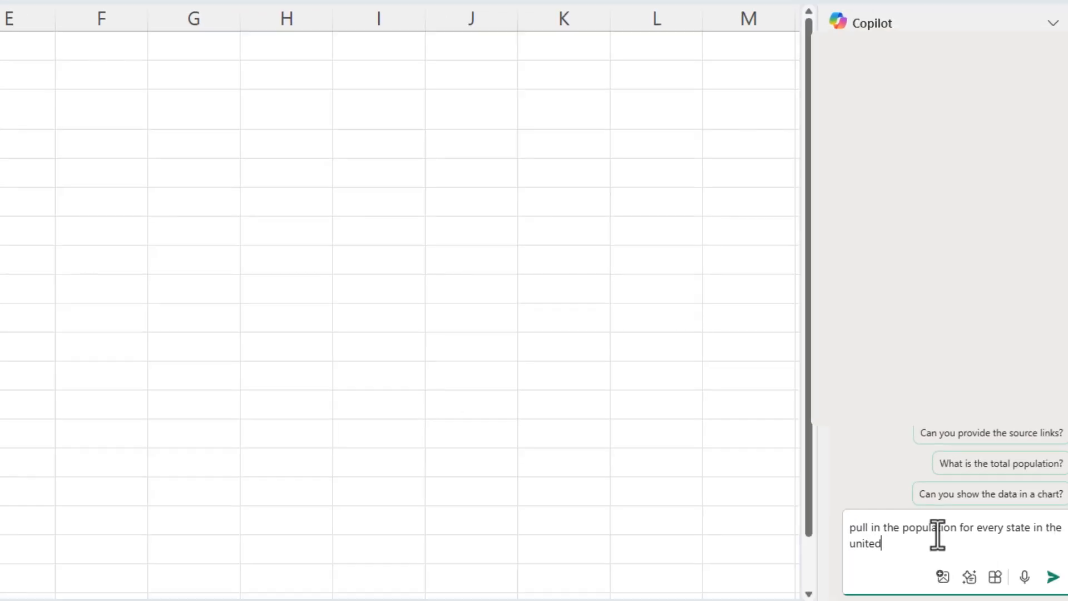
Send the state population request and read Copilot's 2024 population table down to its sources.
click(1053, 577)
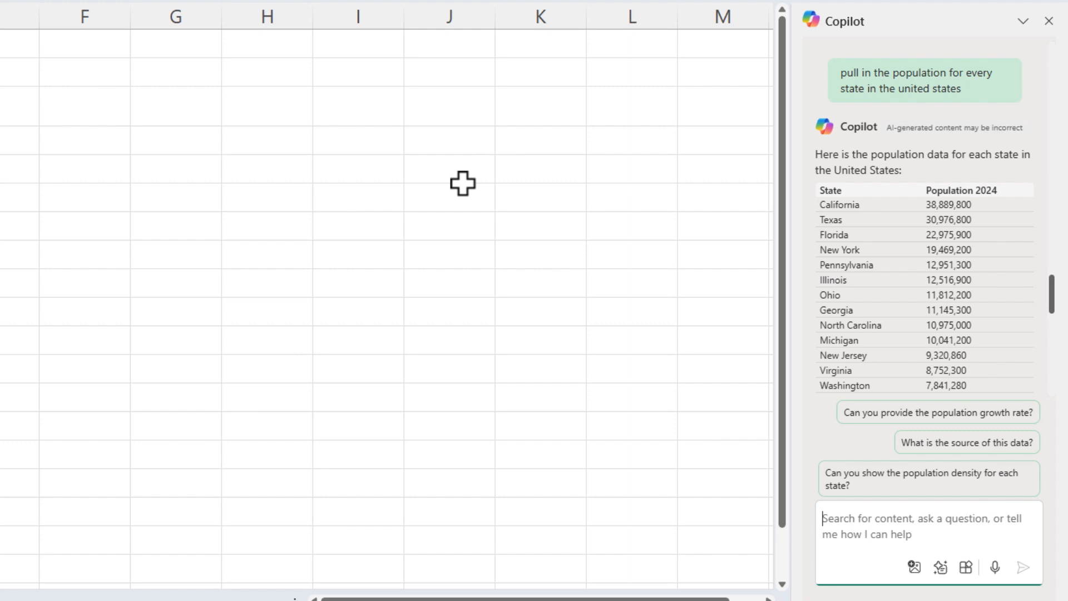
mouse_move(935, 226)
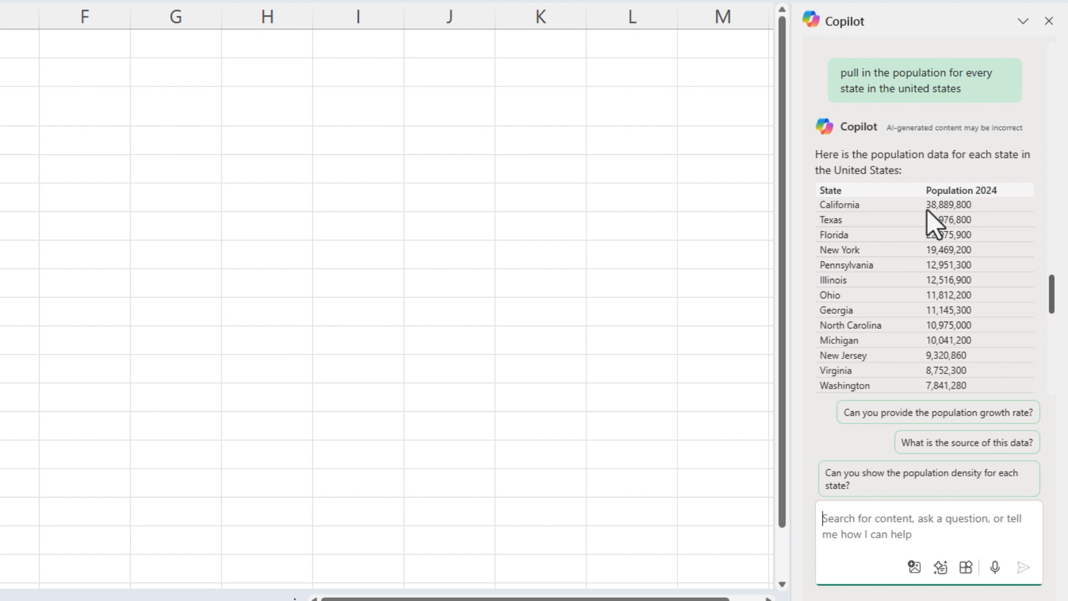
scroll(down, 3)
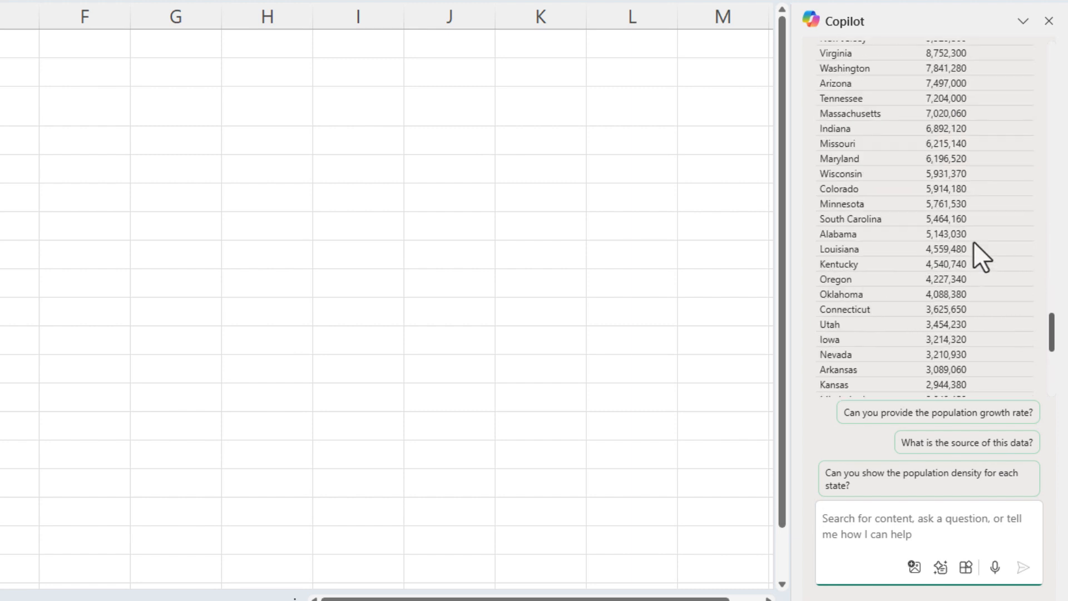
scroll(down, 3)
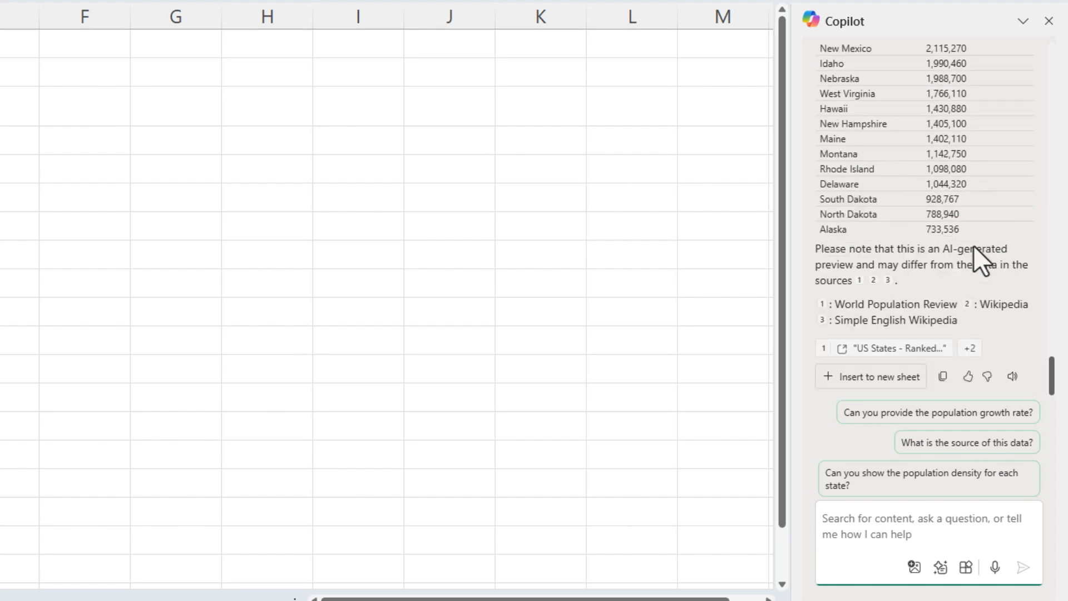
mouse_move(995, 305)
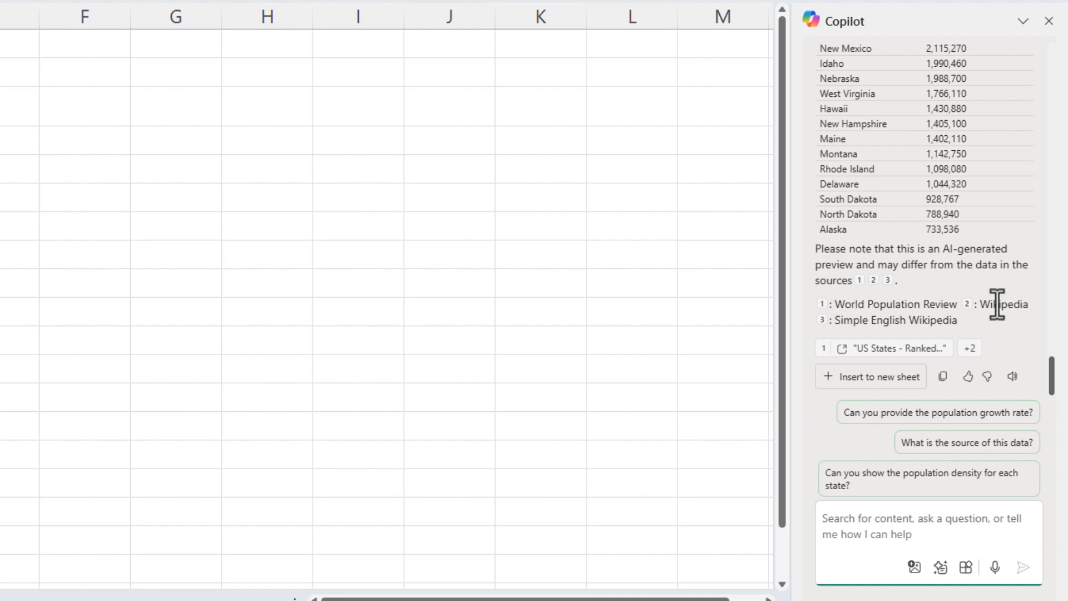
mouse_move(879, 395)
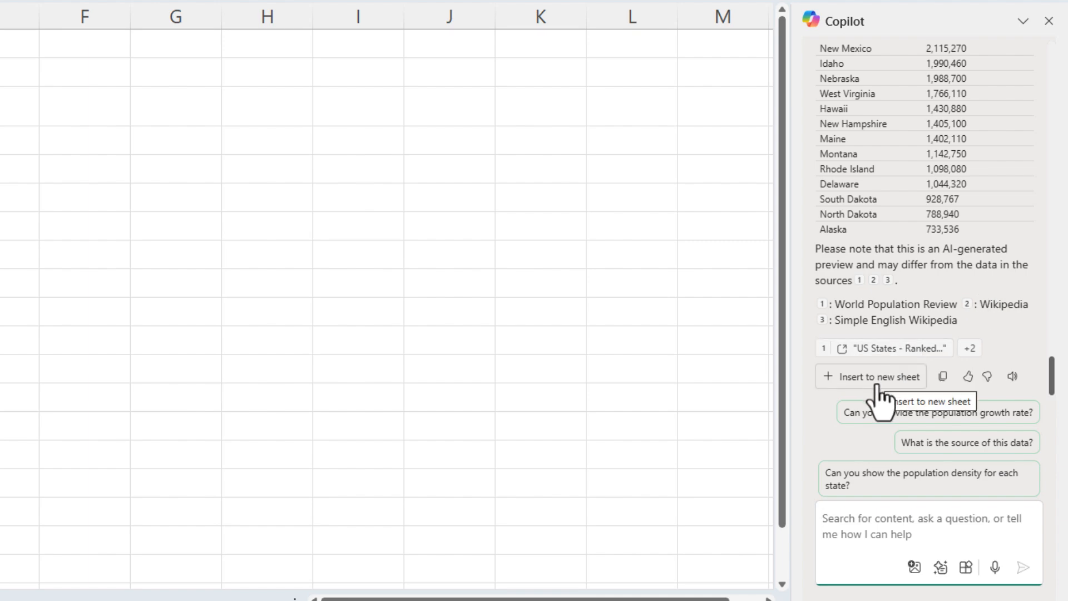
Insert the state population table into a new sheet and check it against the World Population Review page in Chrome.
click(876, 376)
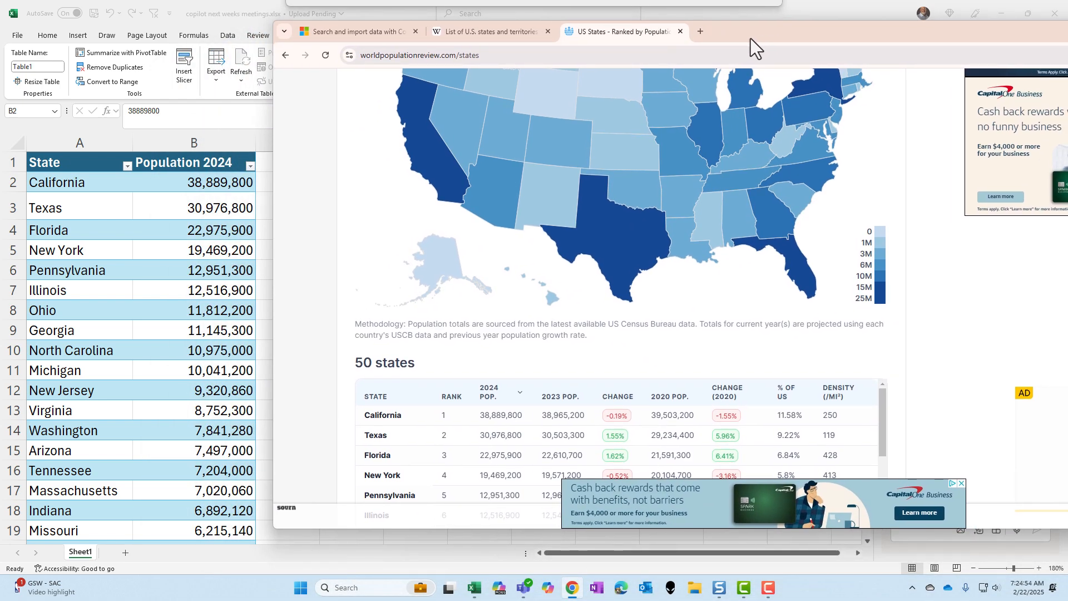
scroll(down, 3)
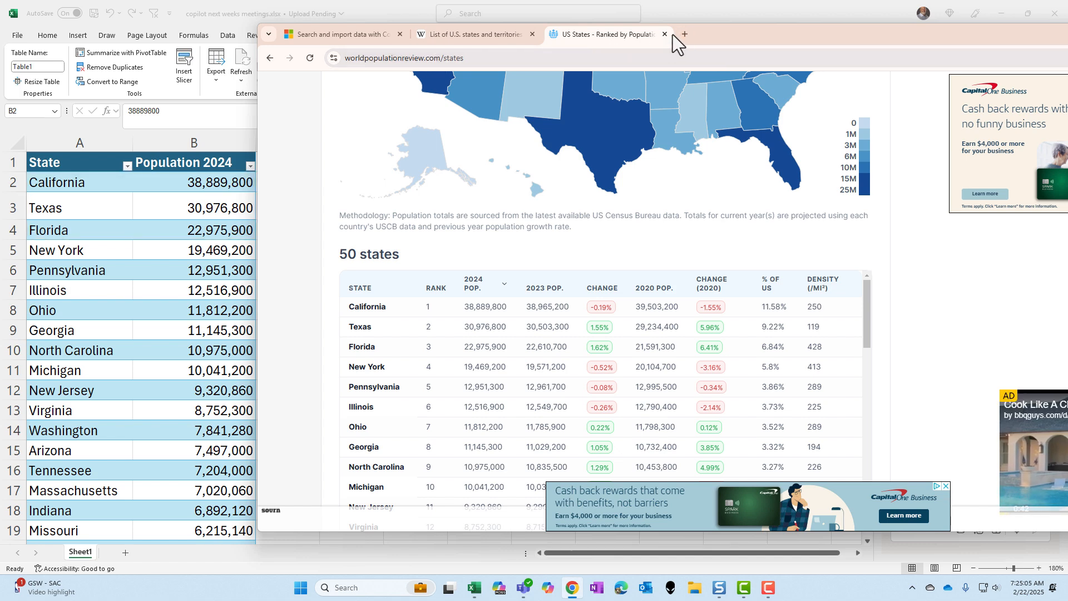
click(663, 35)
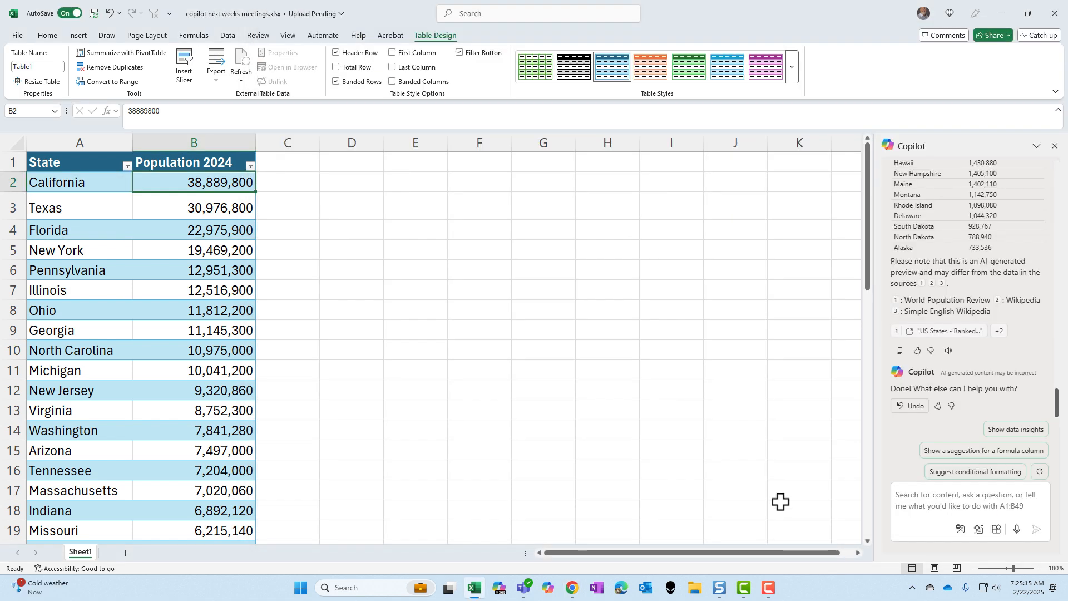
Ask Copilot 'show my all superbowl match' and read its matchups-and-winners table to the end.
text(show my all superbowl match)
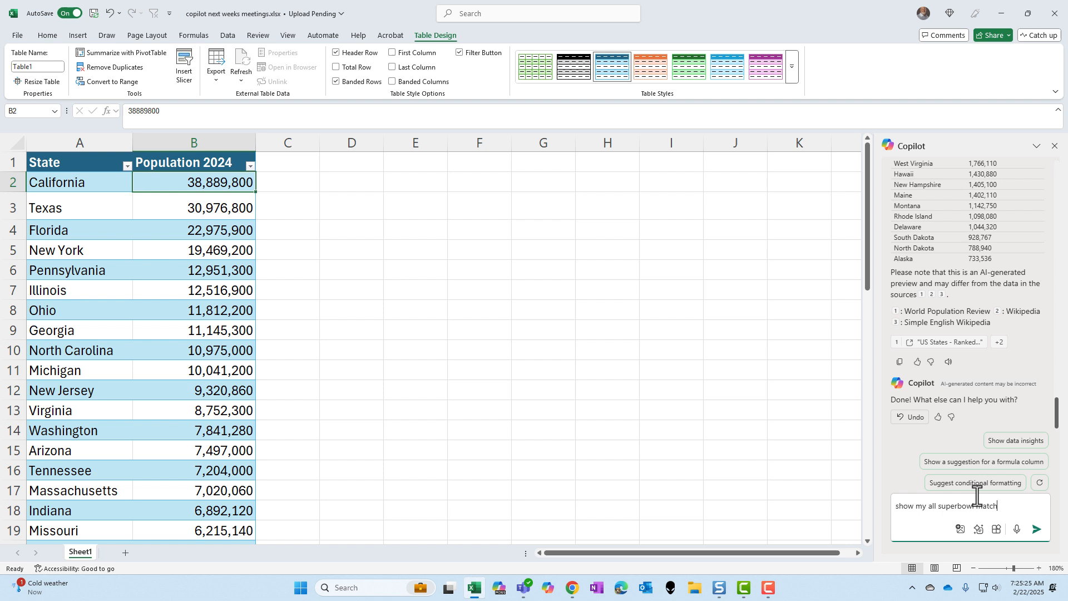
click(1037, 529)
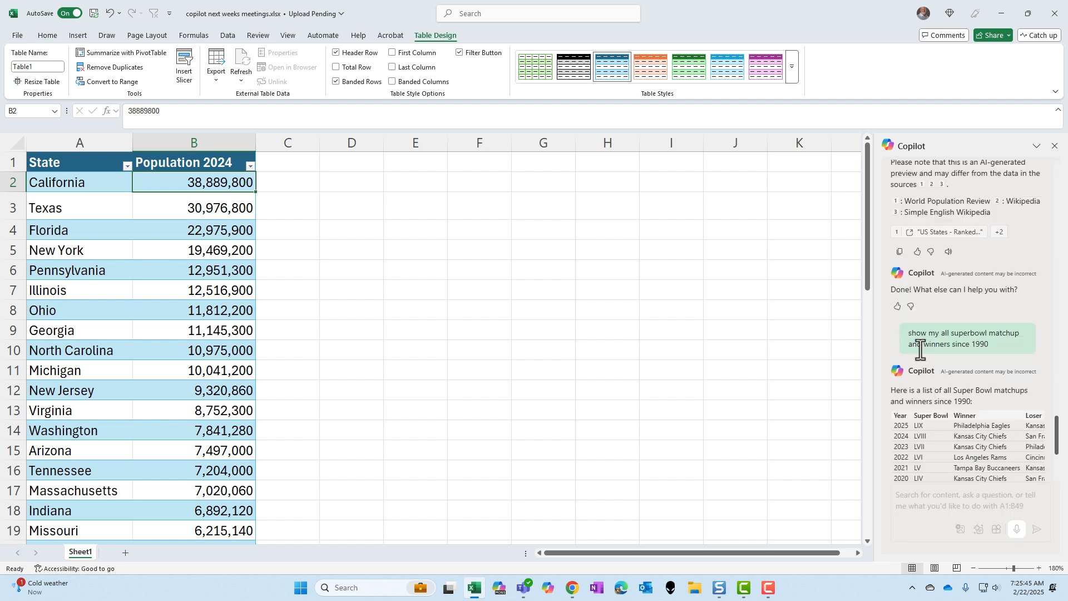
mouse_move(993, 341)
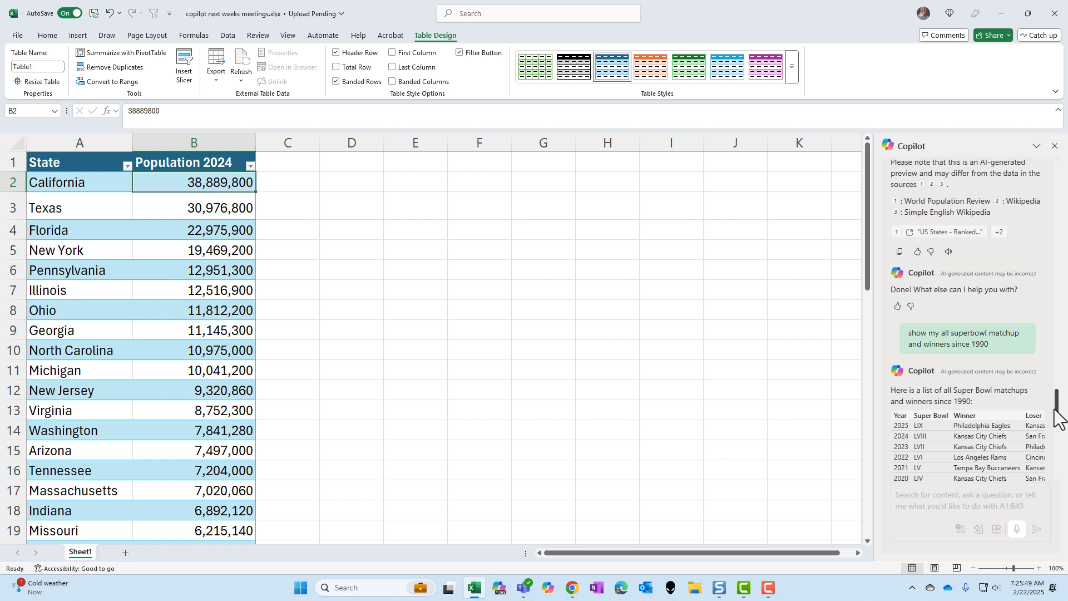
scroll(down, 3)
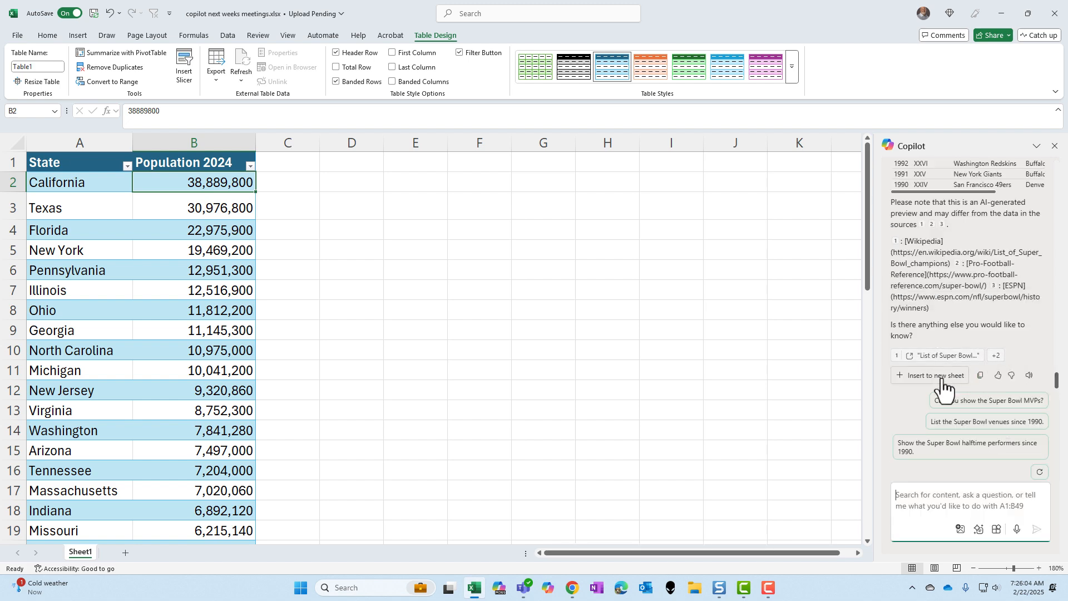
Insert the Super Bowl table onto a new Sheet2 and review it down to the 1990 game.
click(934, 378)
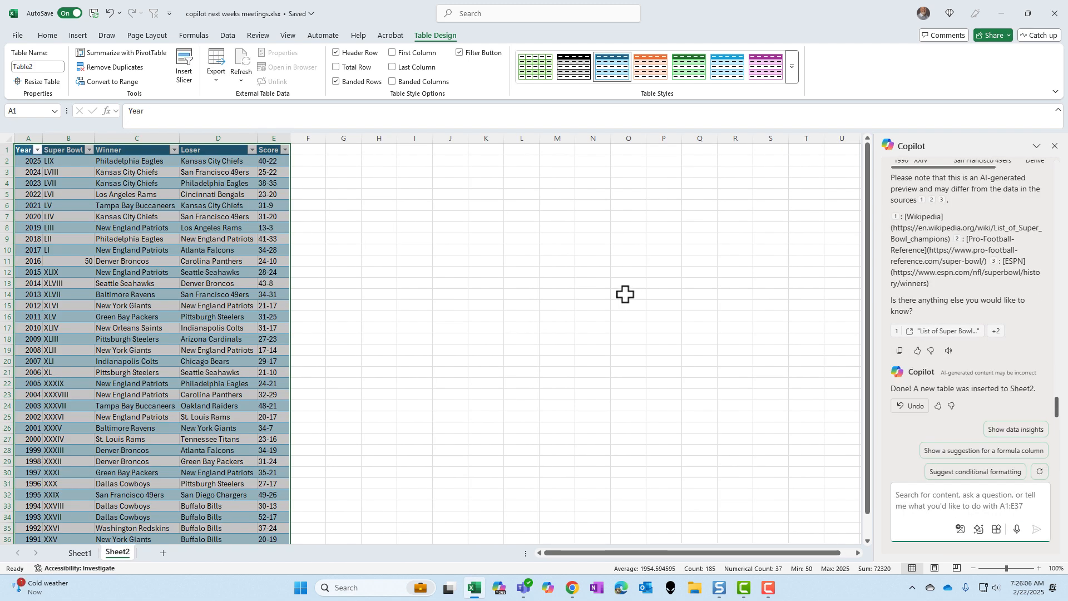
click(79, 554)
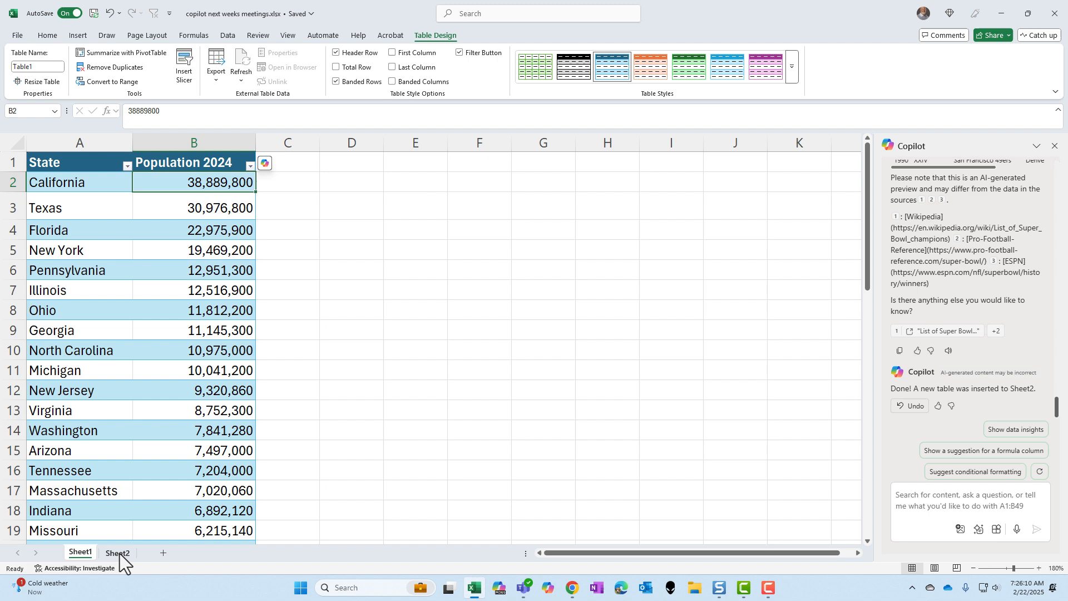
click(116, 555)
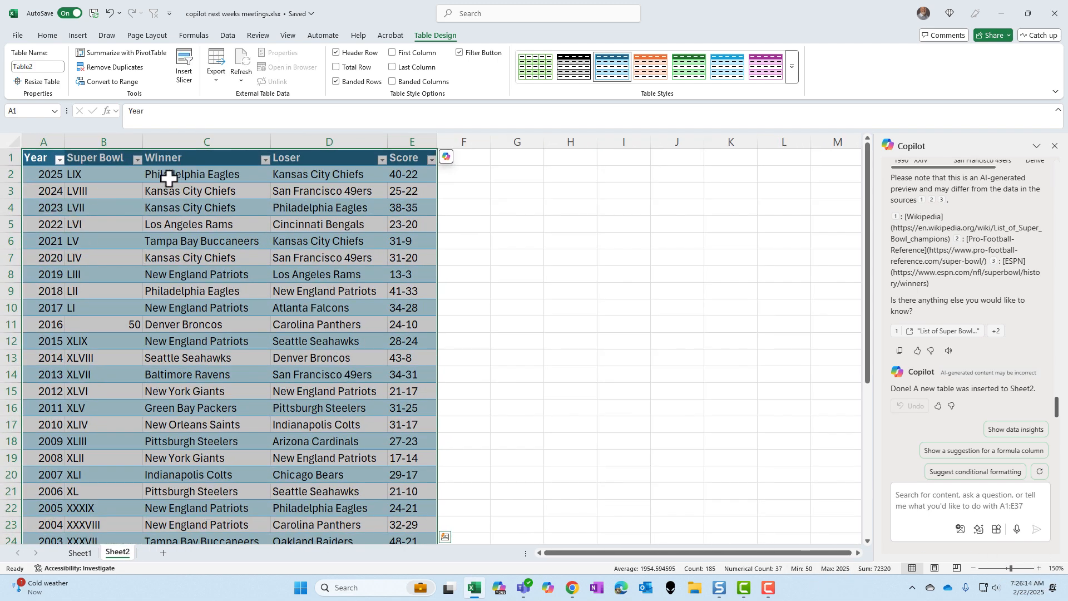
click(570, 207)
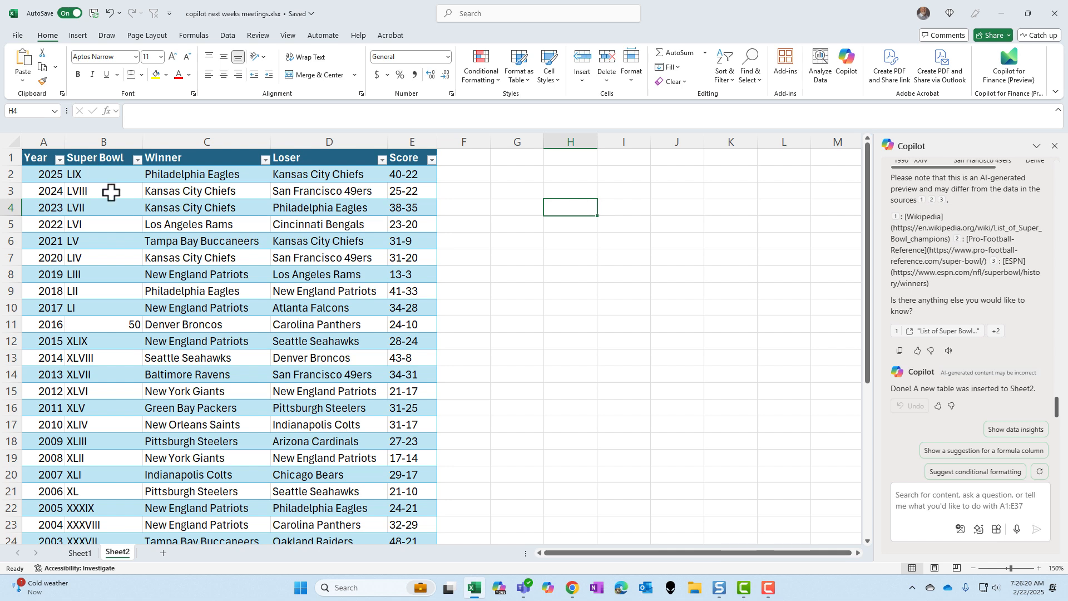
scroll(down, 3)
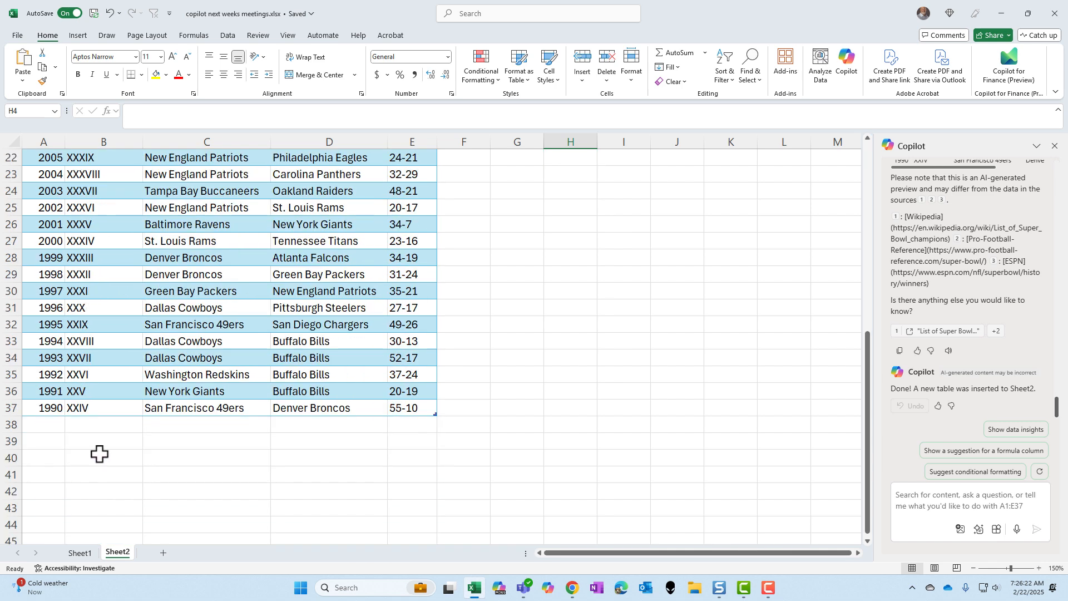